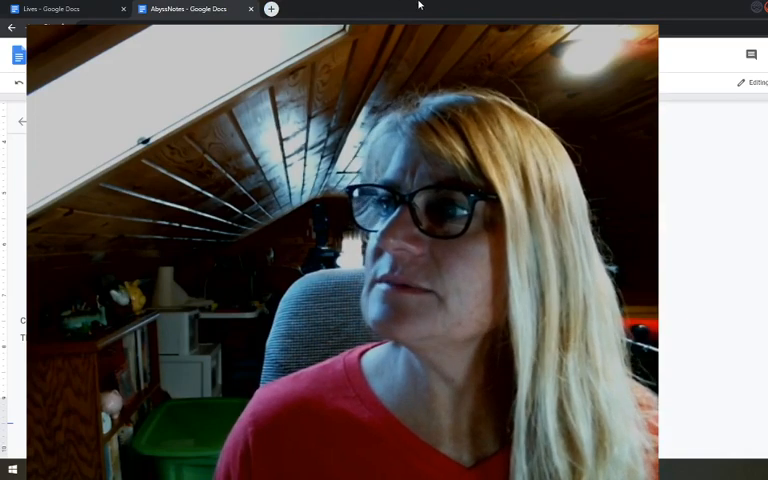
Step: Go to facebook.com/notes to reach the Notes feed with drafts
click(270, 8)
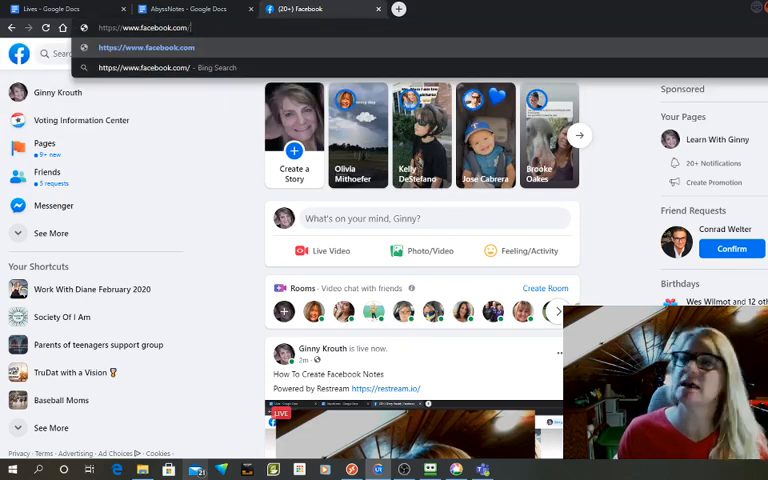
text(/notes)
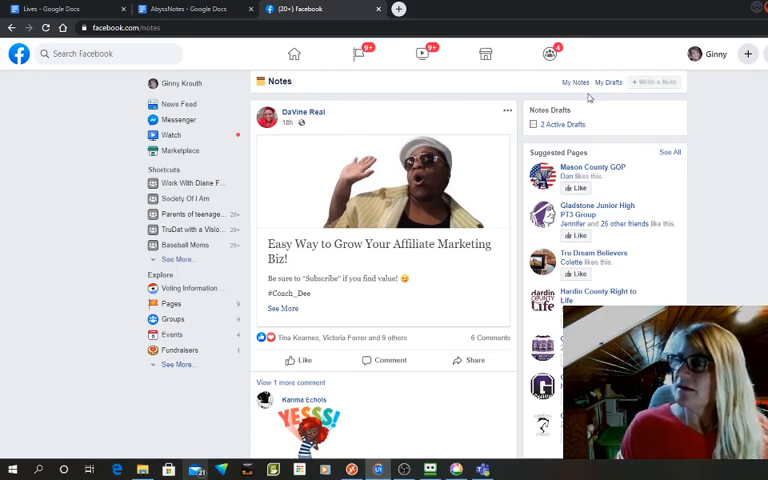
mouse_move(630, 92)
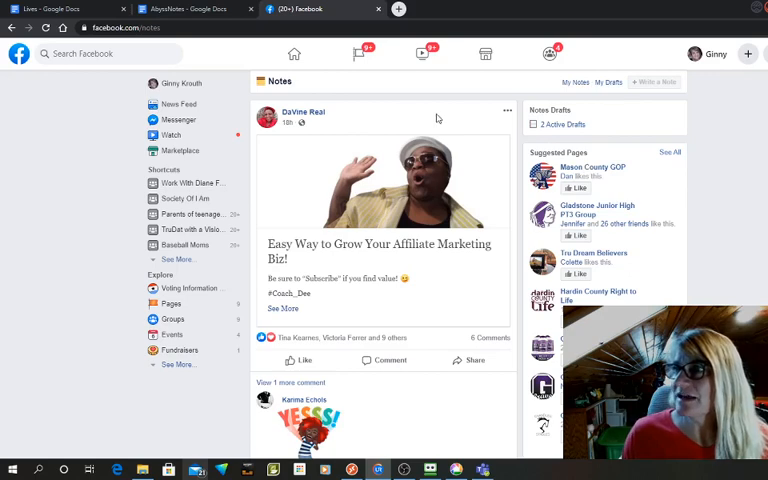
Step: From My Notes, bring up the 'You wanna call me dumb... but you call me SUE' note
click(652, 82)
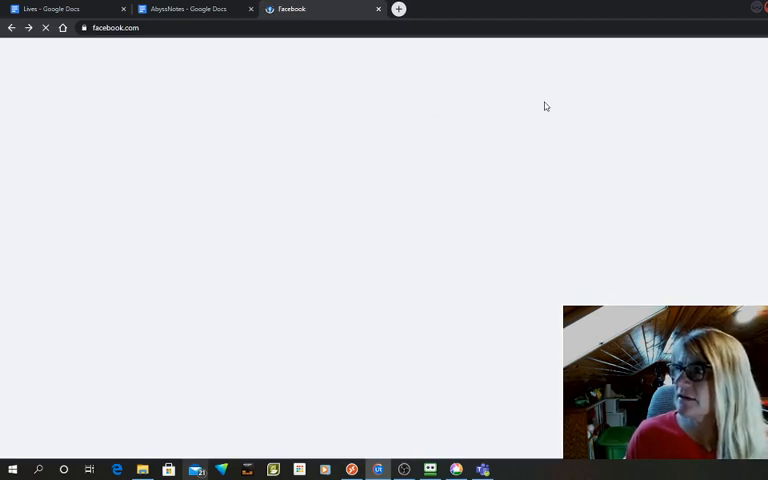
mouse_move(548, 96)
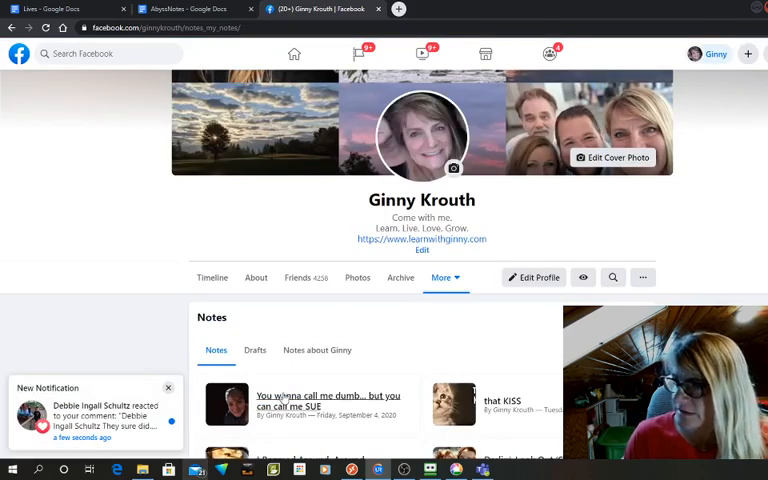
click(328, 400)
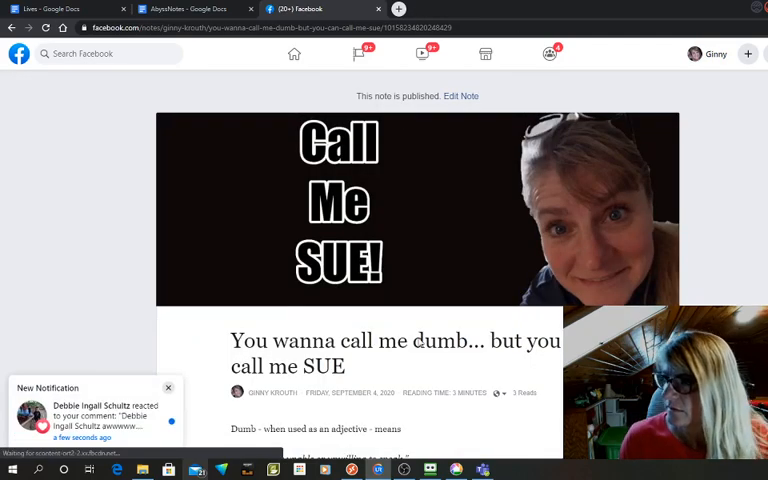
Step: Edit the SUE note and select the closing 'Subscribe to my newsletter' text
scroll(down, 3)
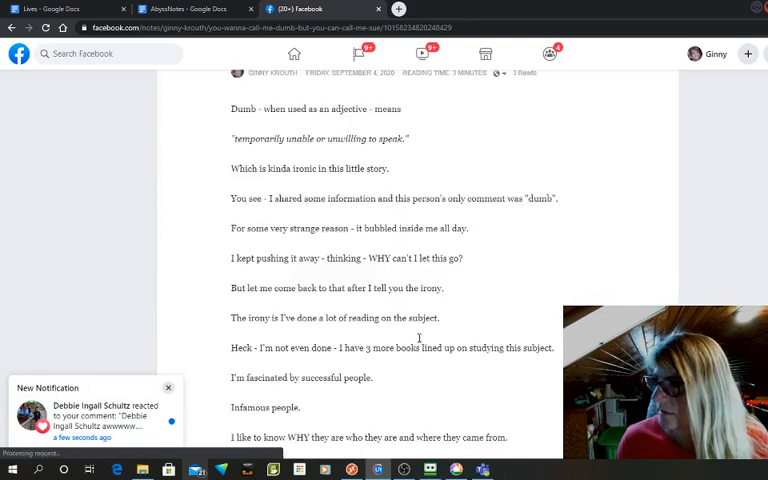
scroll(up, 3)
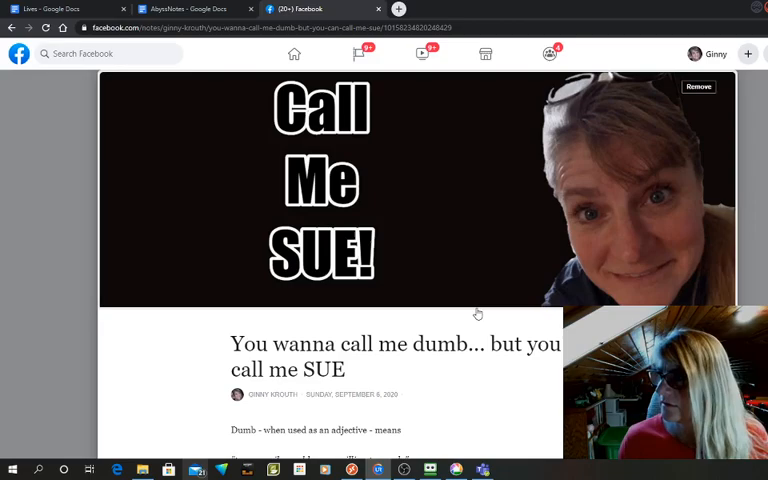
scroll(down, 3)
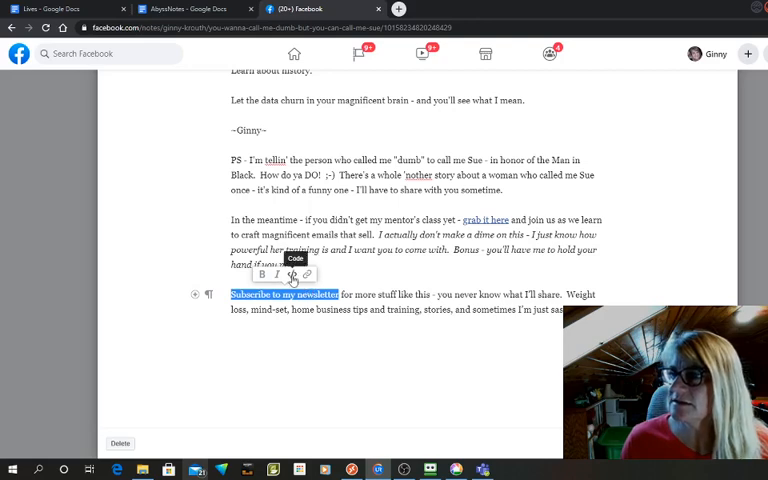
click(308, 276)
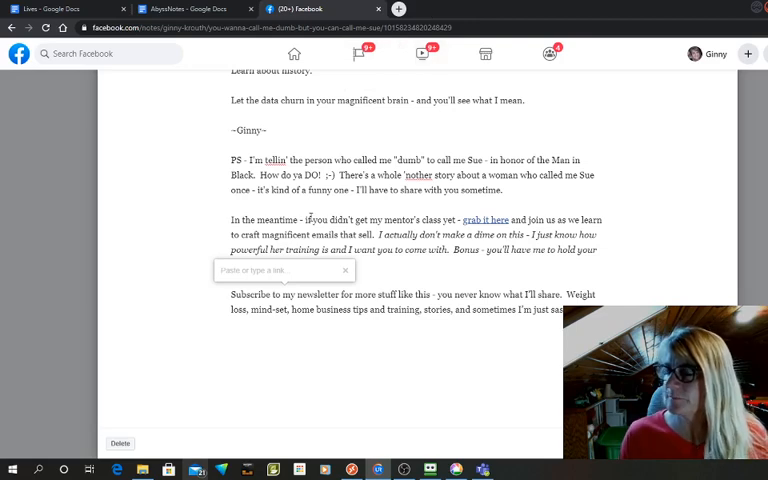
text(www.)
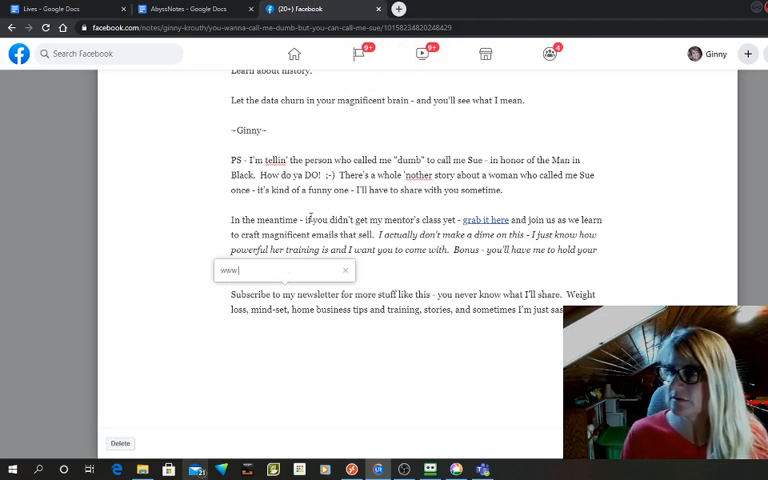
text(go learnwith)
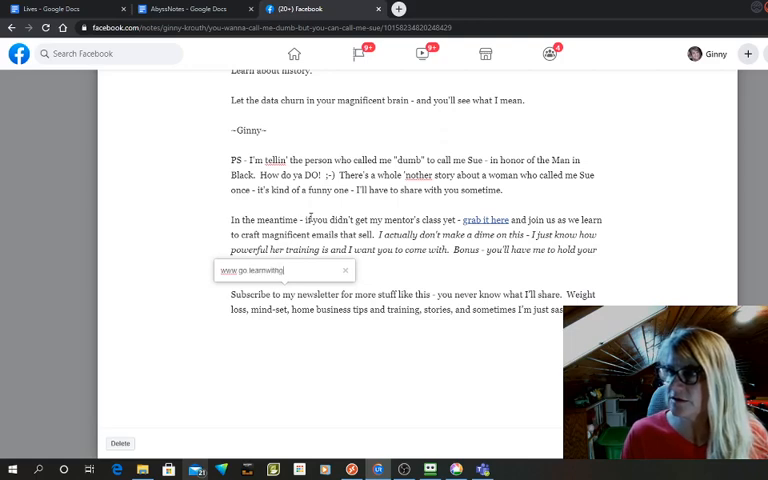
text(ginny.com)
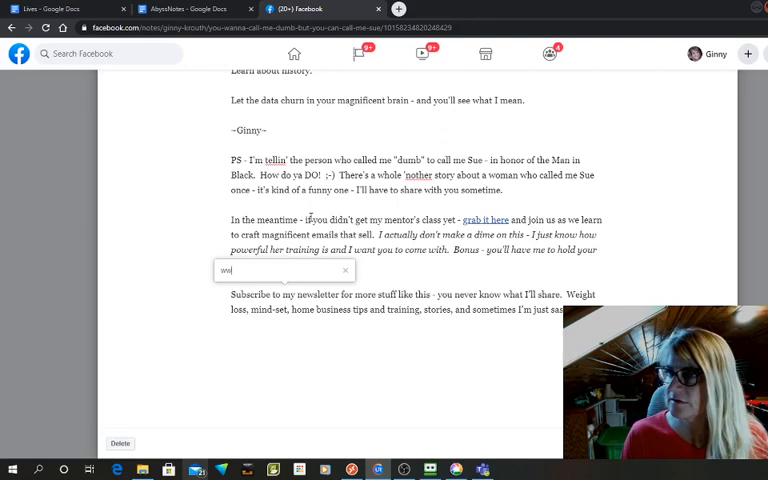
text(www.lea)
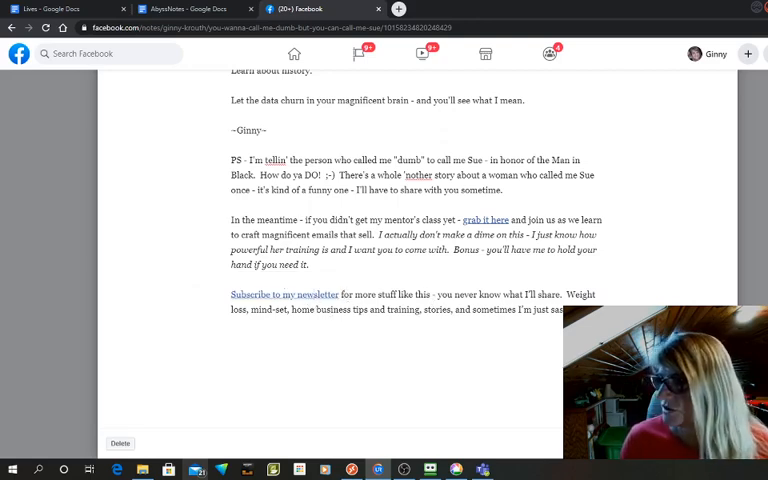
mouse_move(284, 294)
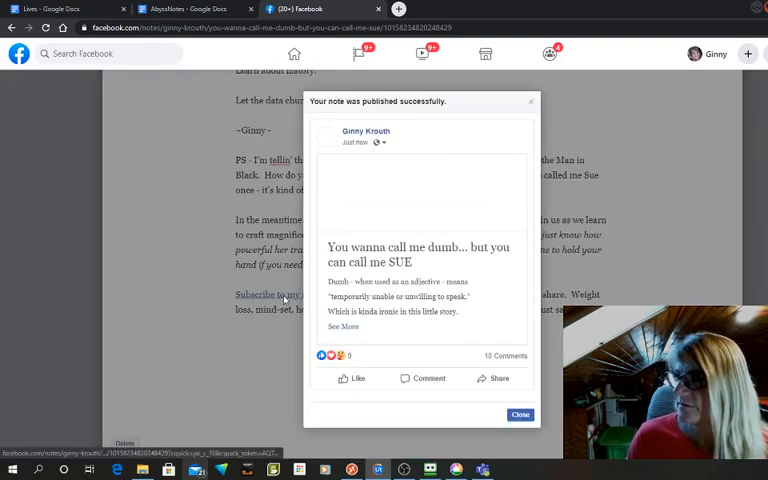
Step: Test the newsletter link, then return to Facebook's Learn With Ginny page
click(520, 414)
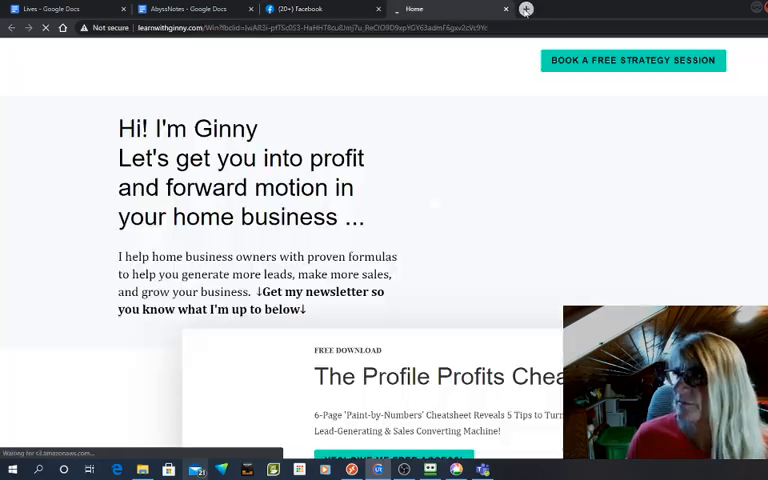
click(300, 8)
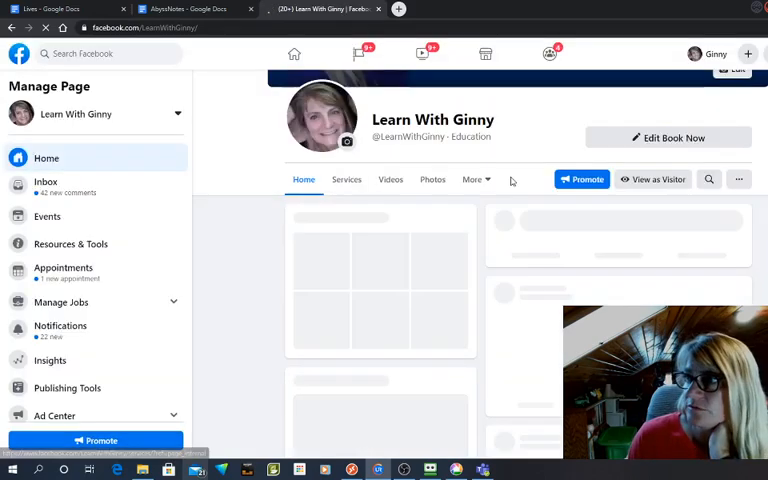
Step: Reach Edit Tabs for Learn With Ginny via the More menu
click(472, 180)
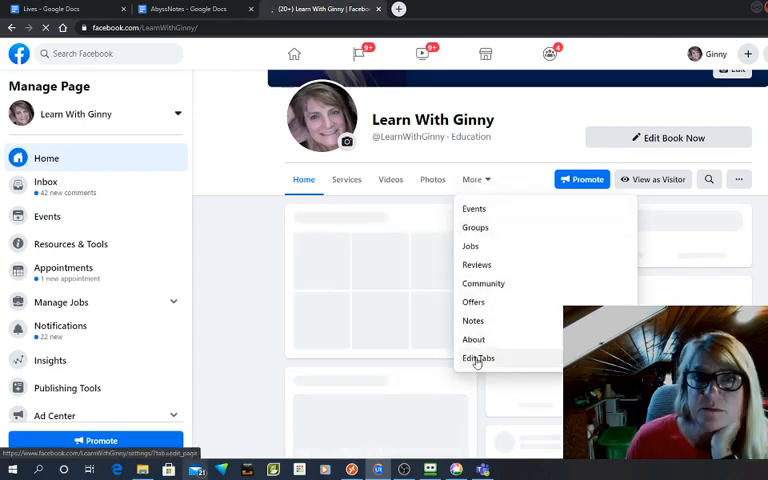
click(478, 358)
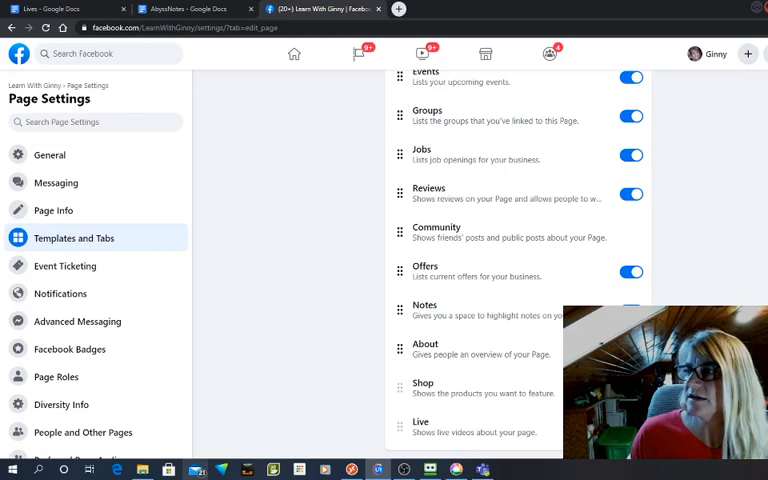
Step: Return to the page's Home and load its Notes section from the More menu
scroll(up, 3)
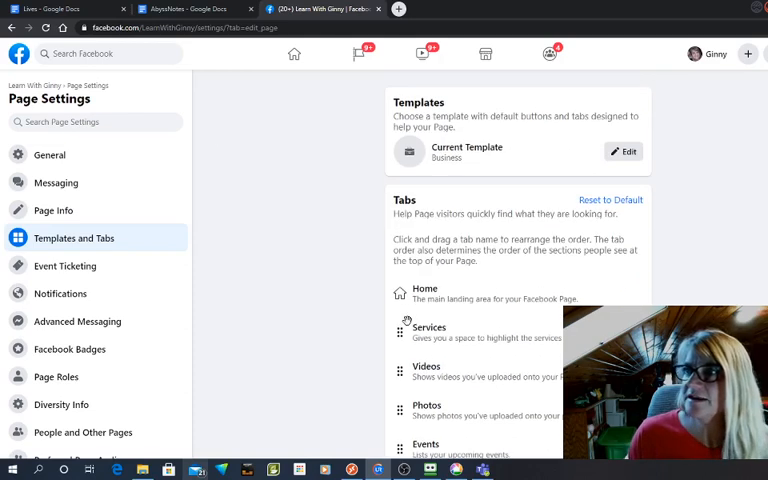
click(12, 28)
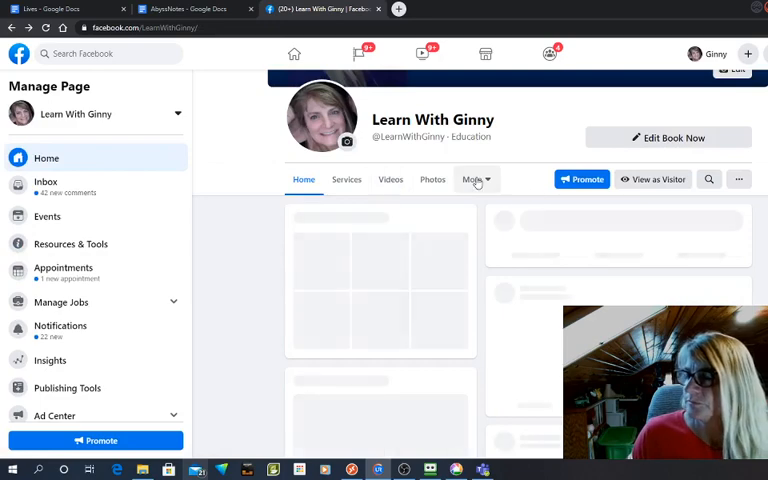
click(472, 180)
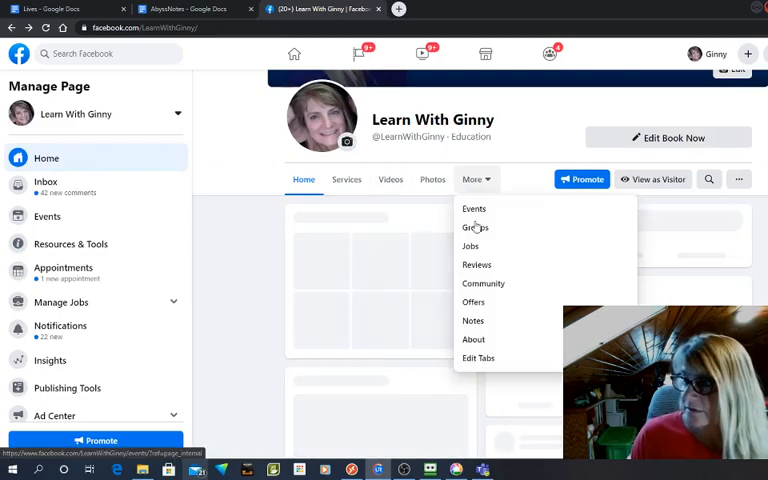
click(472, 320)
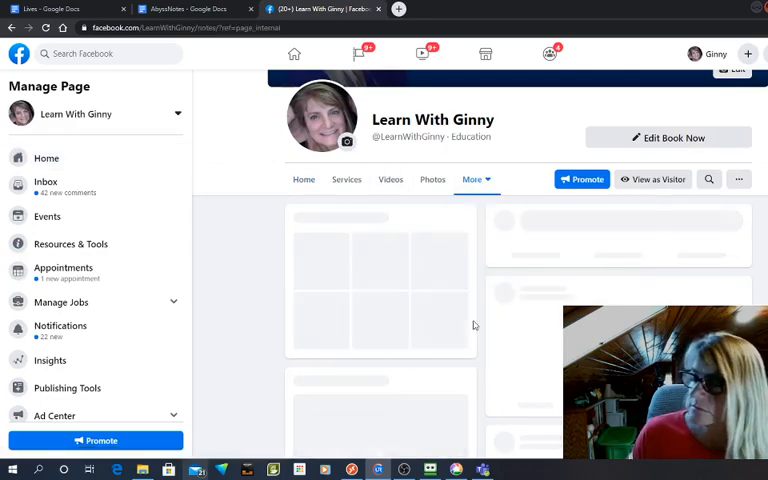